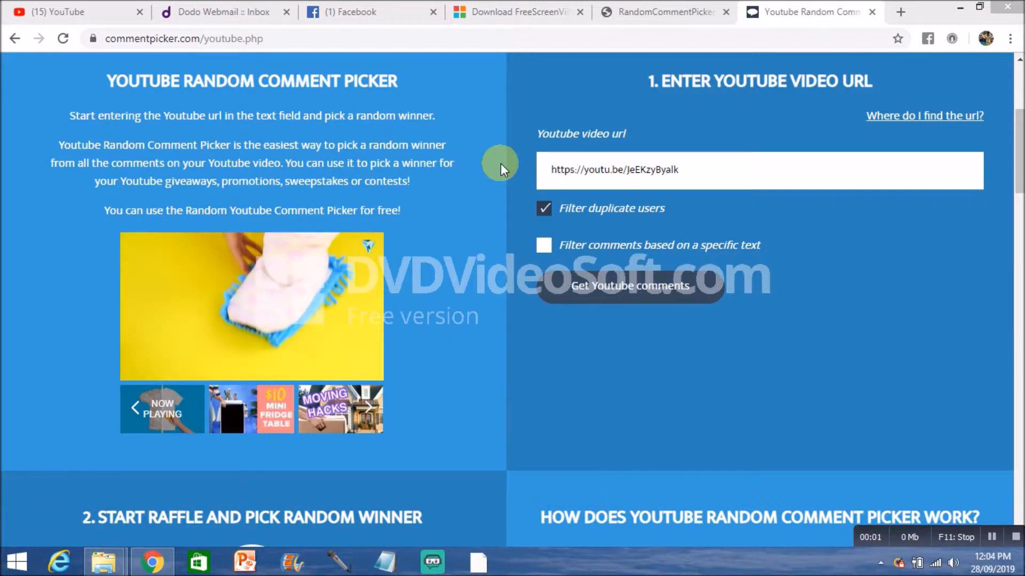
{"action": "mouse_move", "coordinate": [513, 181]}
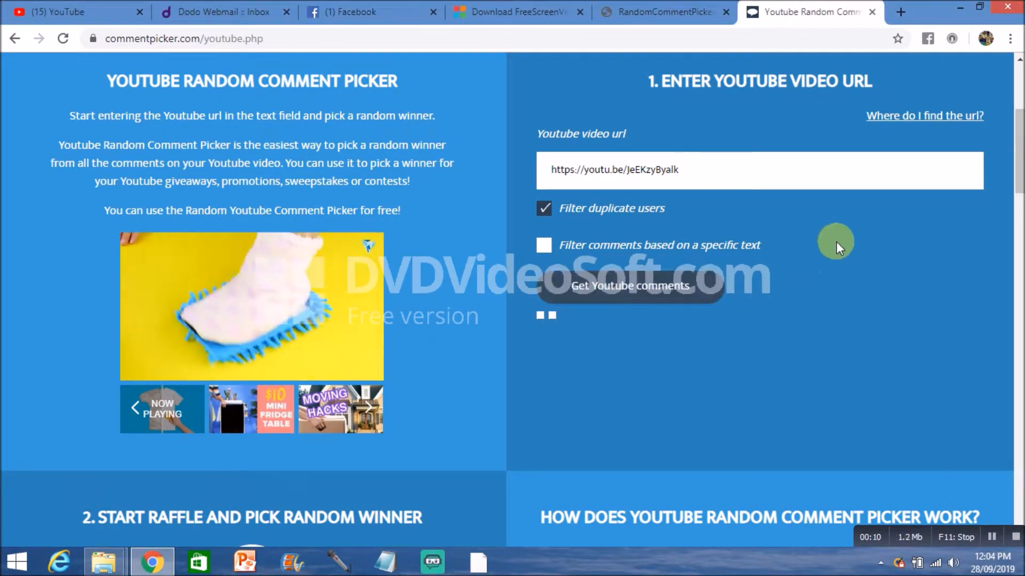
- Fetch the video's comments with duplicate users filtered, yielding 5 unique commenters
{"action": "left_click", "coordinate": [629, 286]}
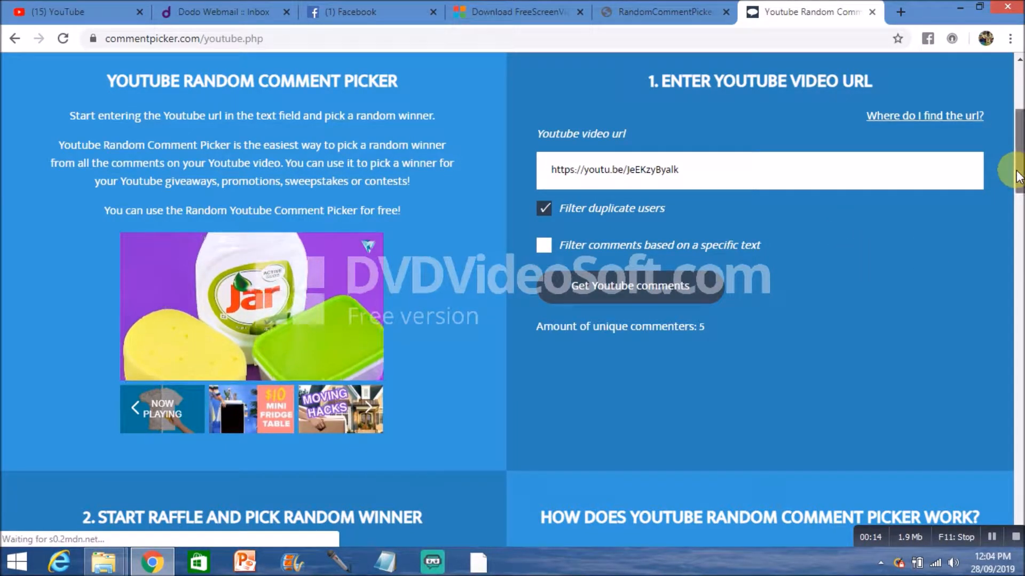
- Run the raffle to draw a random winner, 'K K', with their comment shown
{"action": "scroll", "scroll_direction": "down", "scroll_amount": 3}
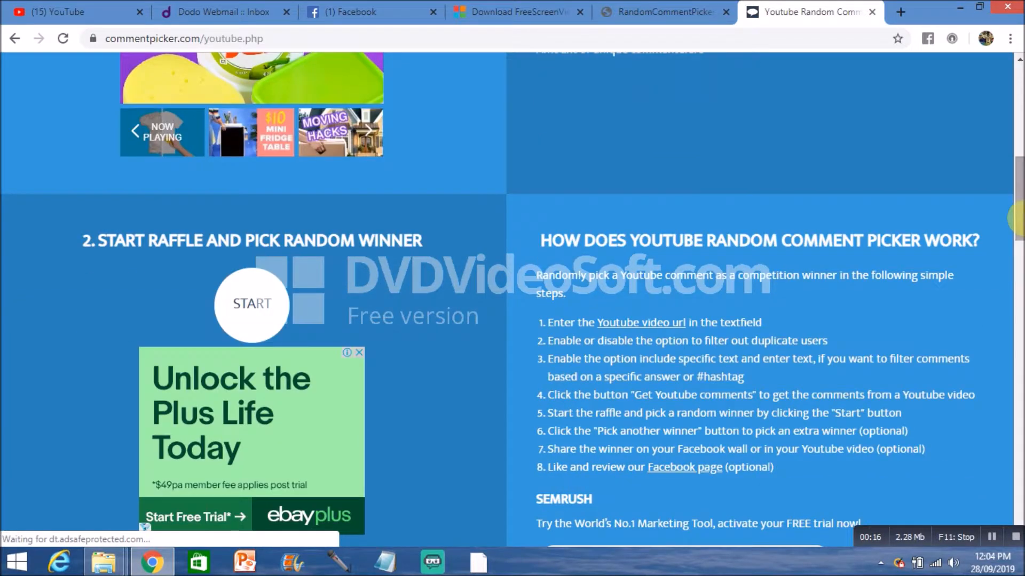
{"action": "left_click", "coordinate": [252, 305]}
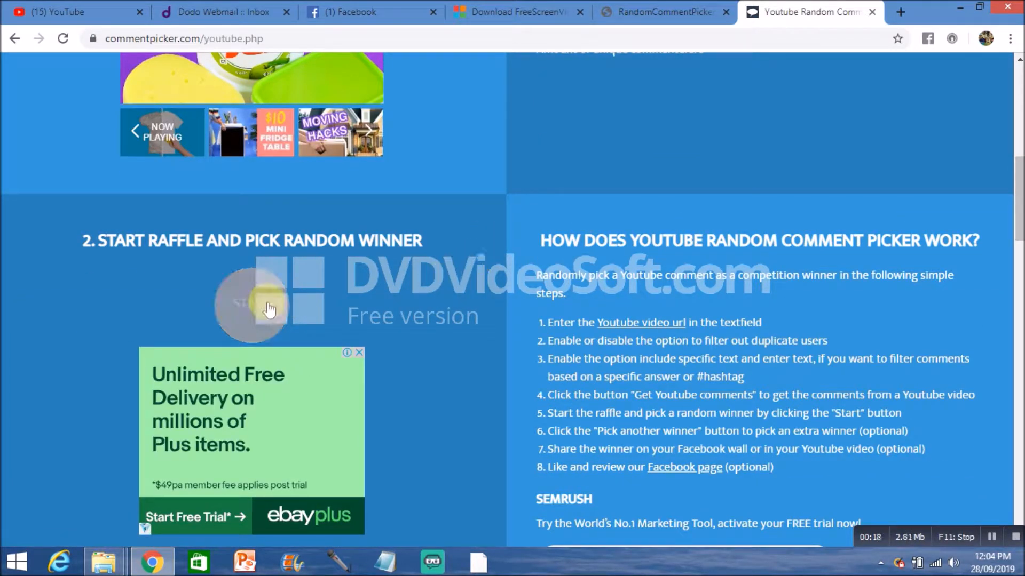
{"action": "left_click", "coordinate": [252, 303]}
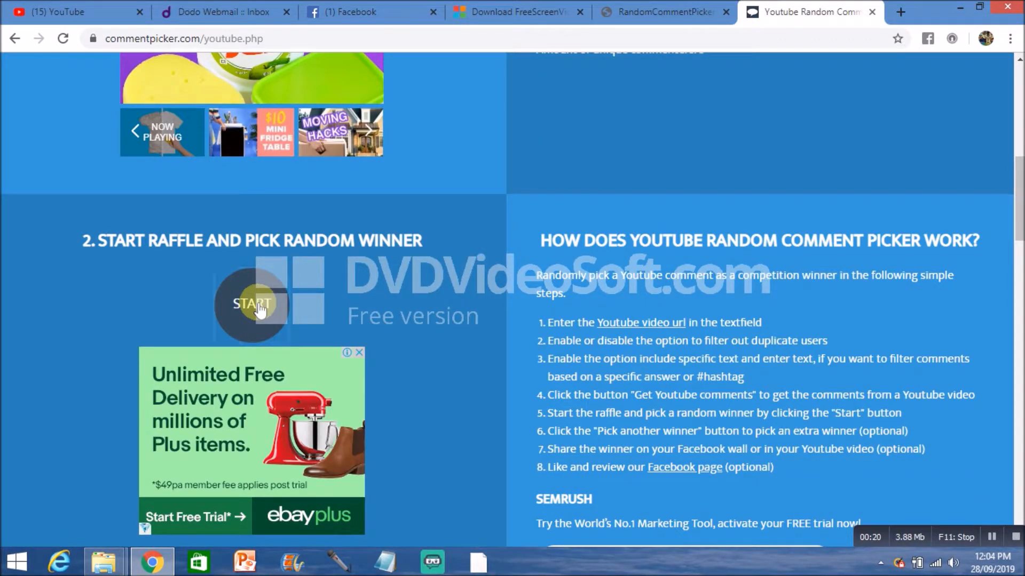
{"action": "left_click", "coordinate": [252, 304]}
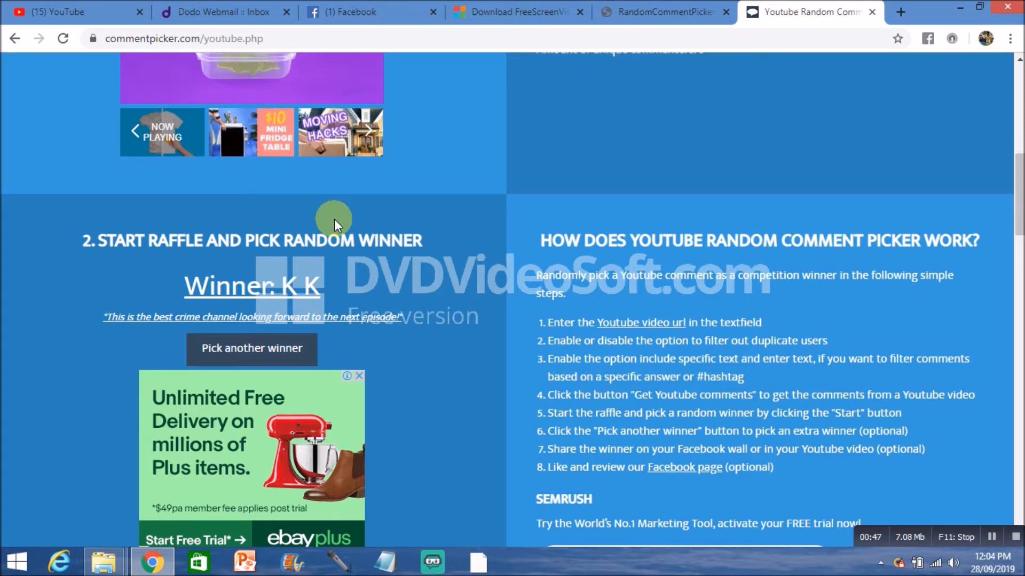
{"action": "mouse_move", "coordinate": [358, 217]}
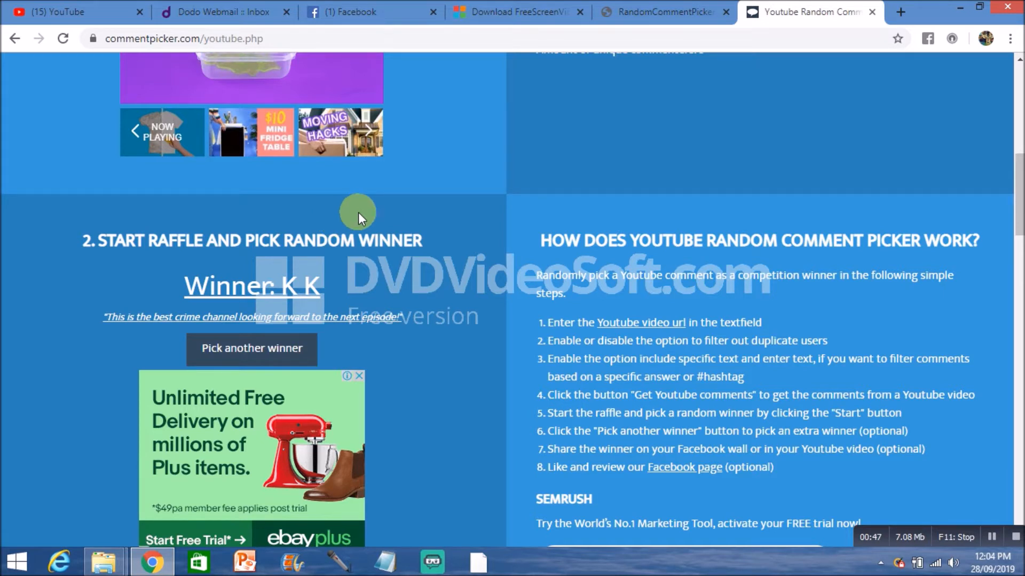
{"action": "mouse_move", "coordinate": [803, 305]}
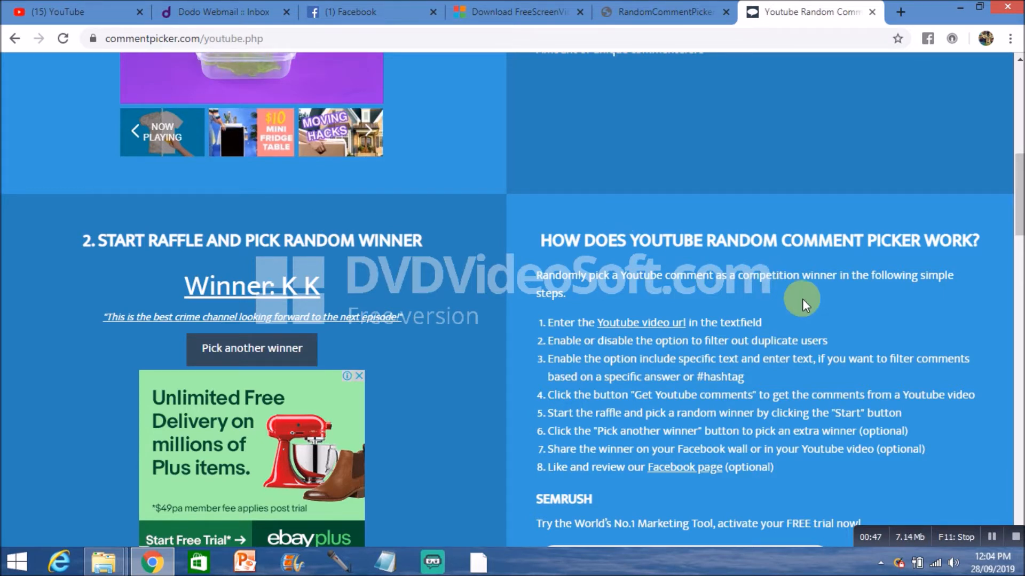